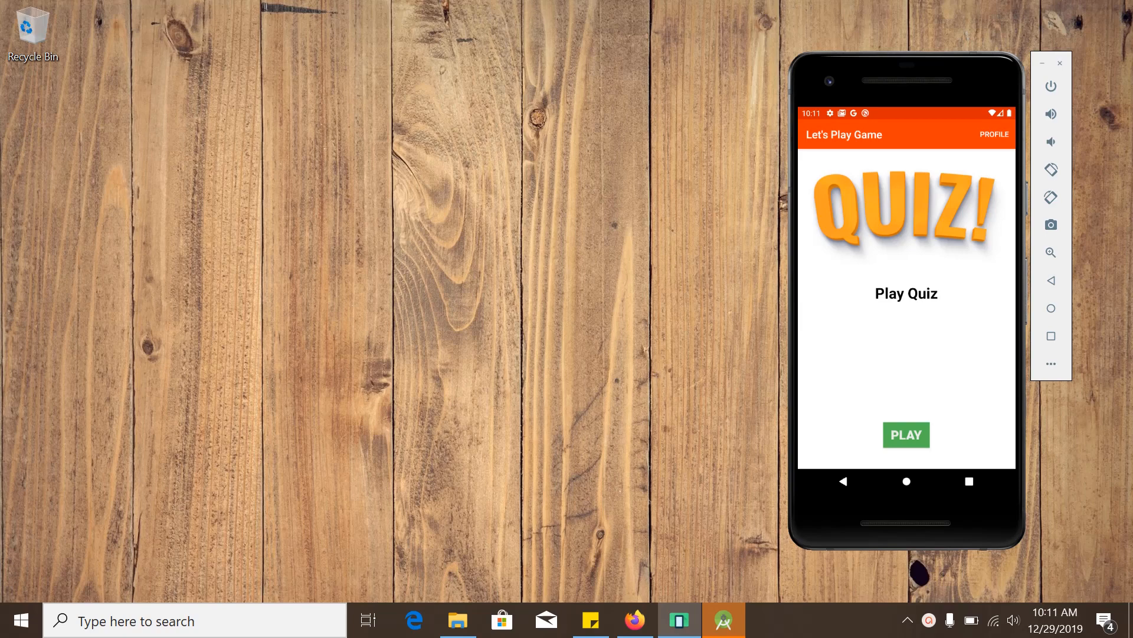
{"action": "mouse_move", "coordinate": [685, 400]}
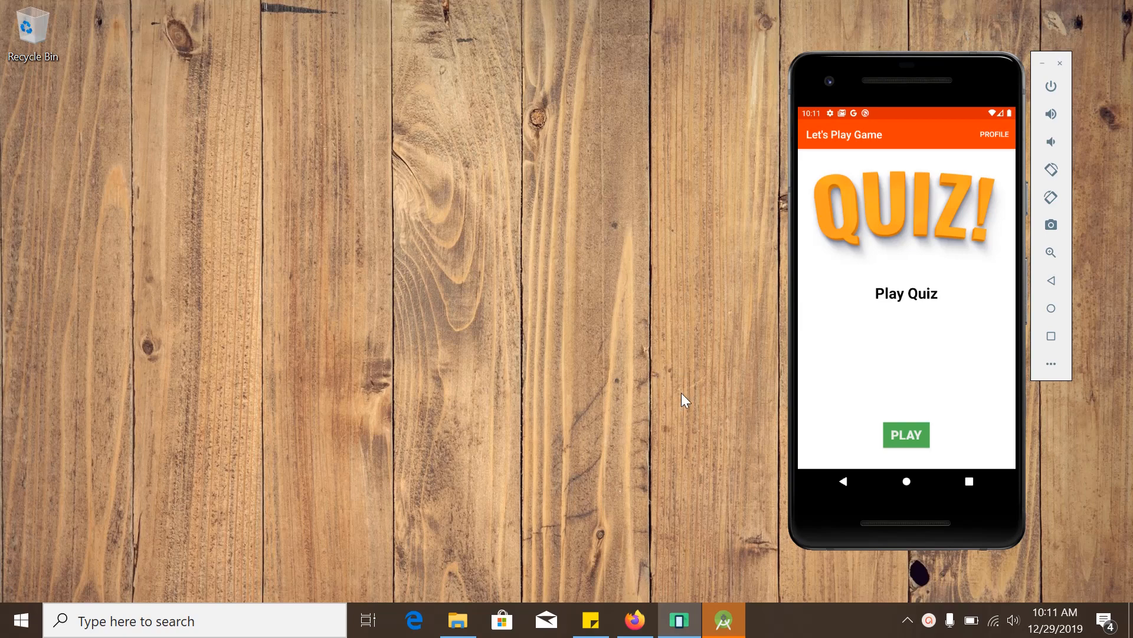
Step: Bring Firefox forward and switch to the GitHub tab listing the Simple-Quiz layout XML files
{"action": "left_click", "coordinate": [633, 619]}
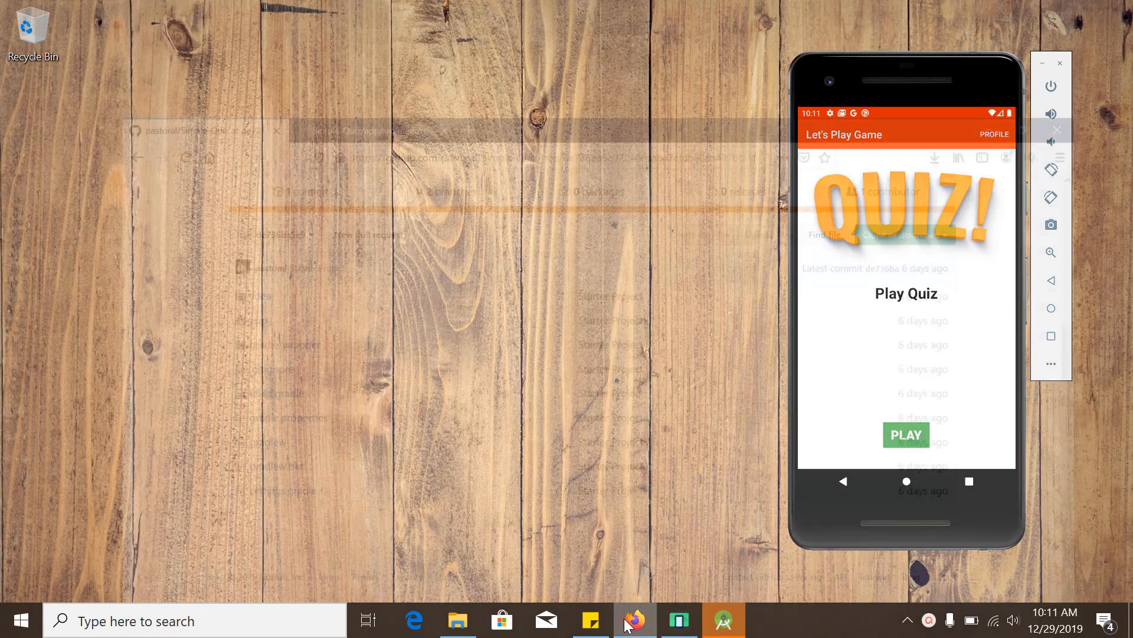
{"action": "left_click", "coordinate": [634, 620]}
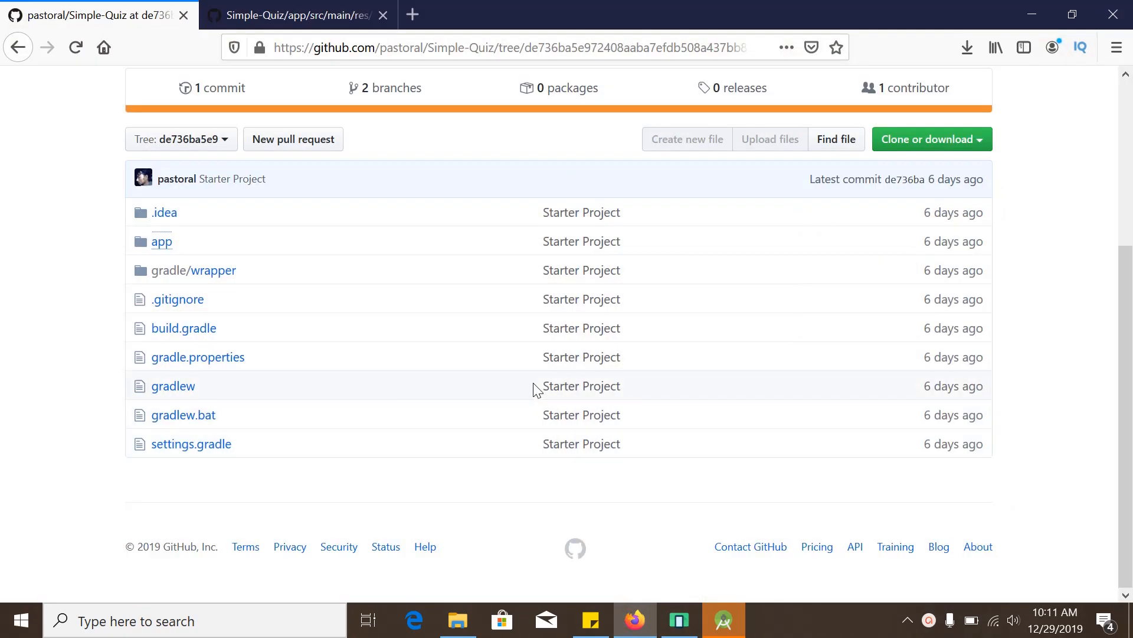
{"action": "left_click", "coordinate": [294, 14]}
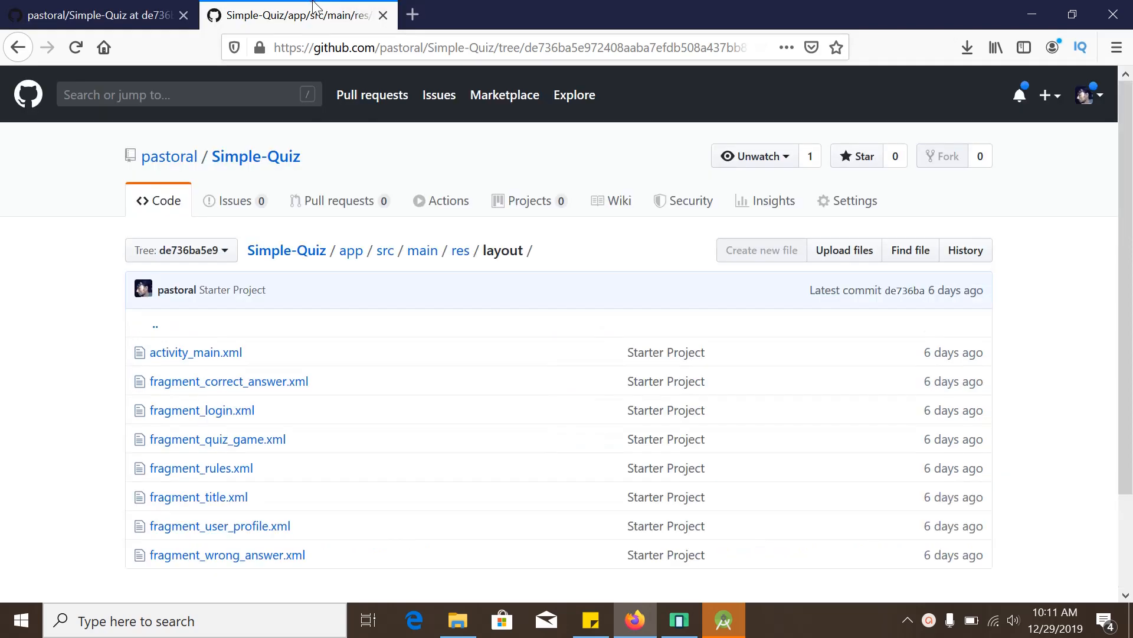
{"action": "mouse_move", "coordinate": [382, 217]}
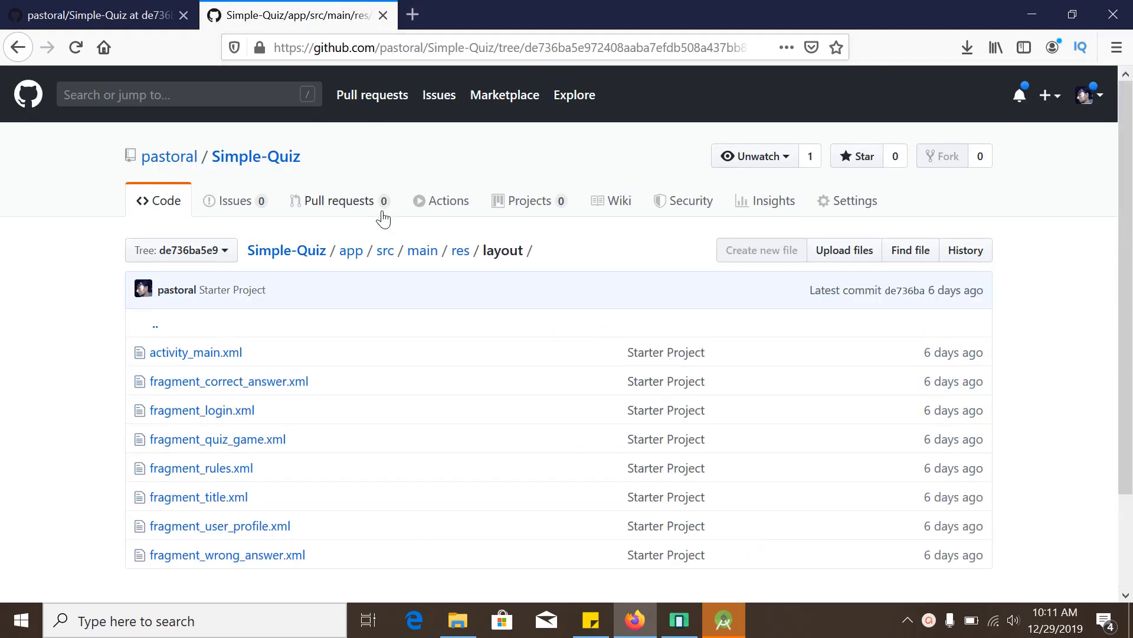
{"action": "mouse_move", "coordinate": [333, 201]}
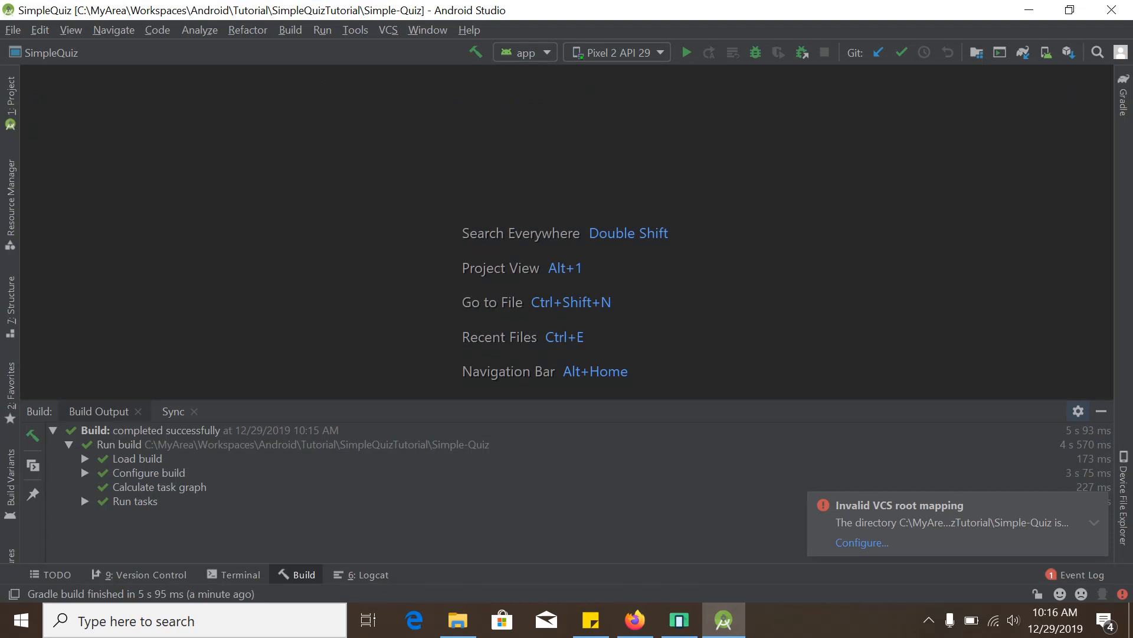
{"action": "mouse_move", "coordinate": [803, 269]}
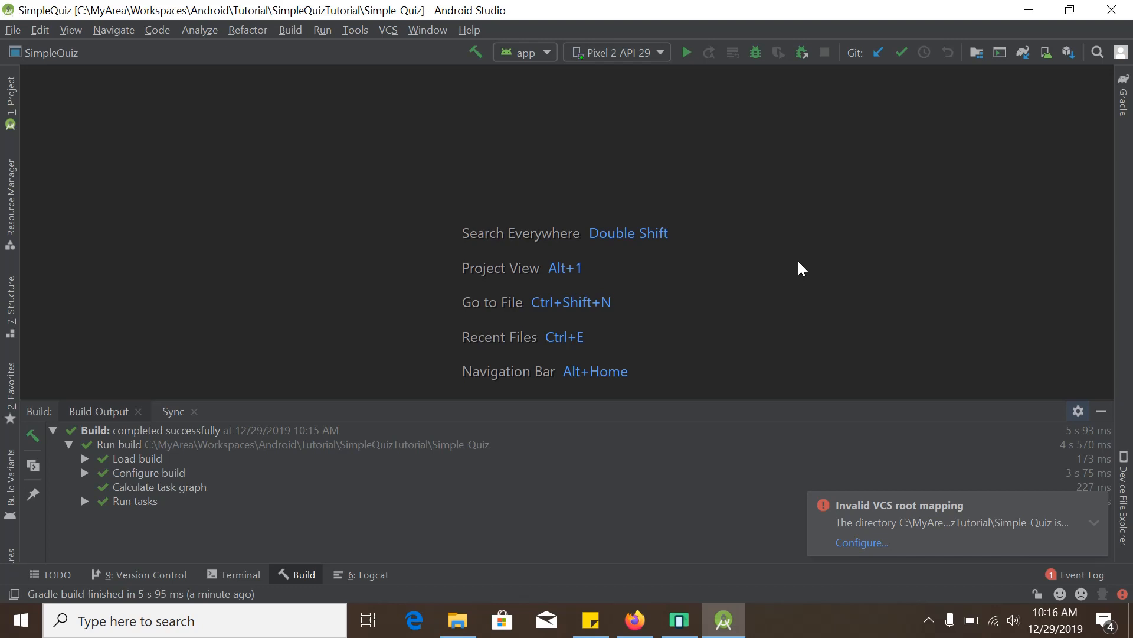
{"action": "mouse_move", "coordinate": [51, 266]}
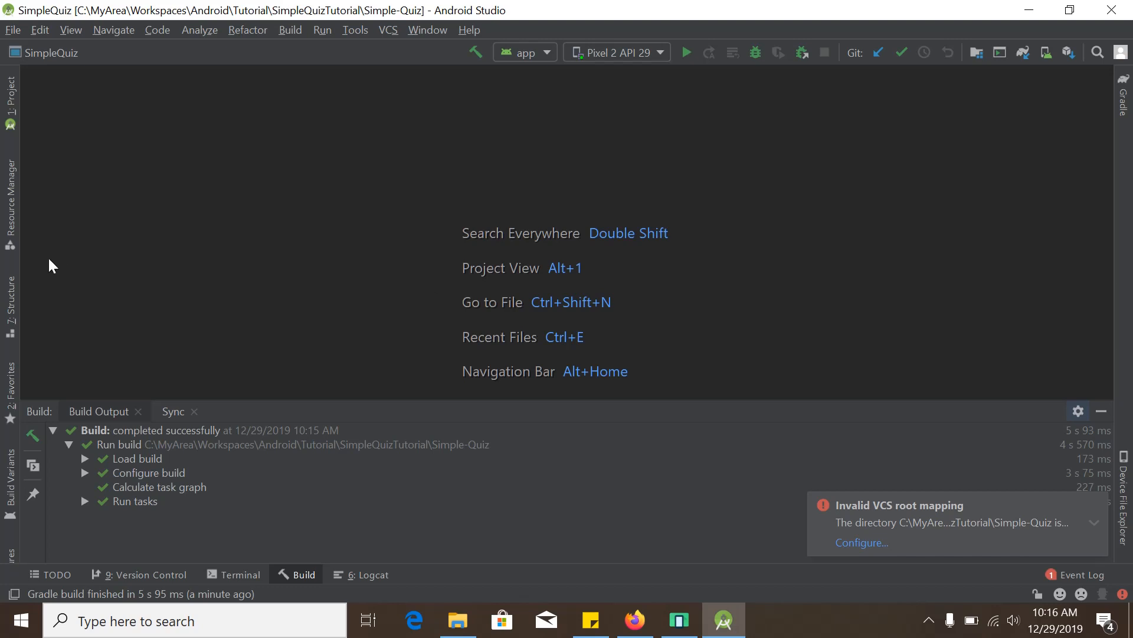
Step: Expand app > res > layout in the Project tree and select activity_main.xml
{"action": "left_click", "coordinate": [10, 85]}
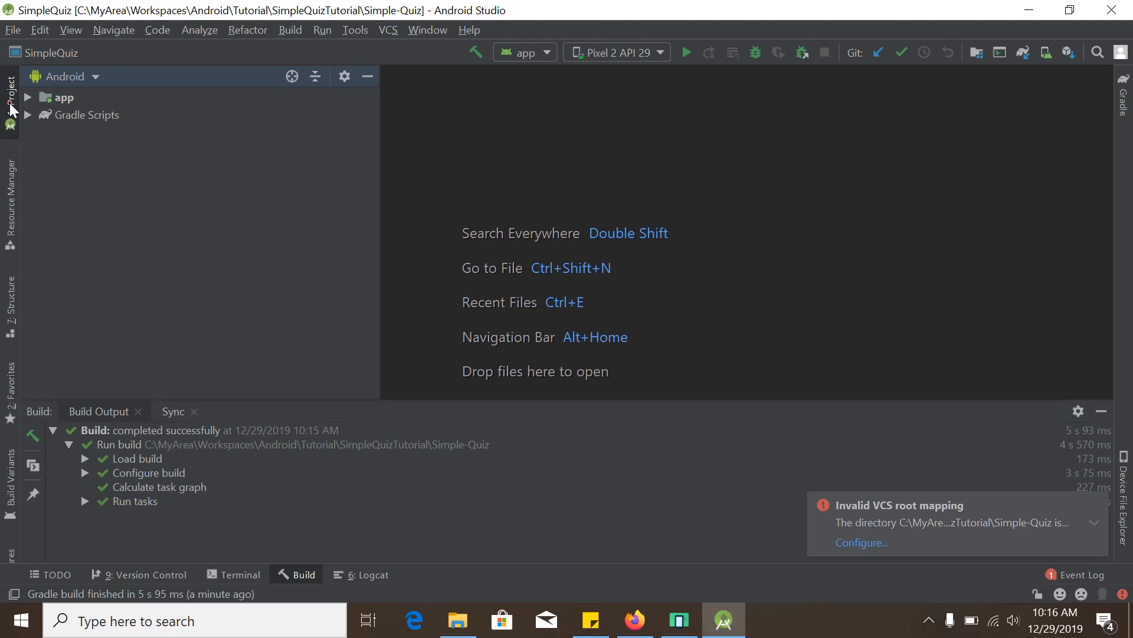
{"action": "left_click", "coordinate": [64, 97]}
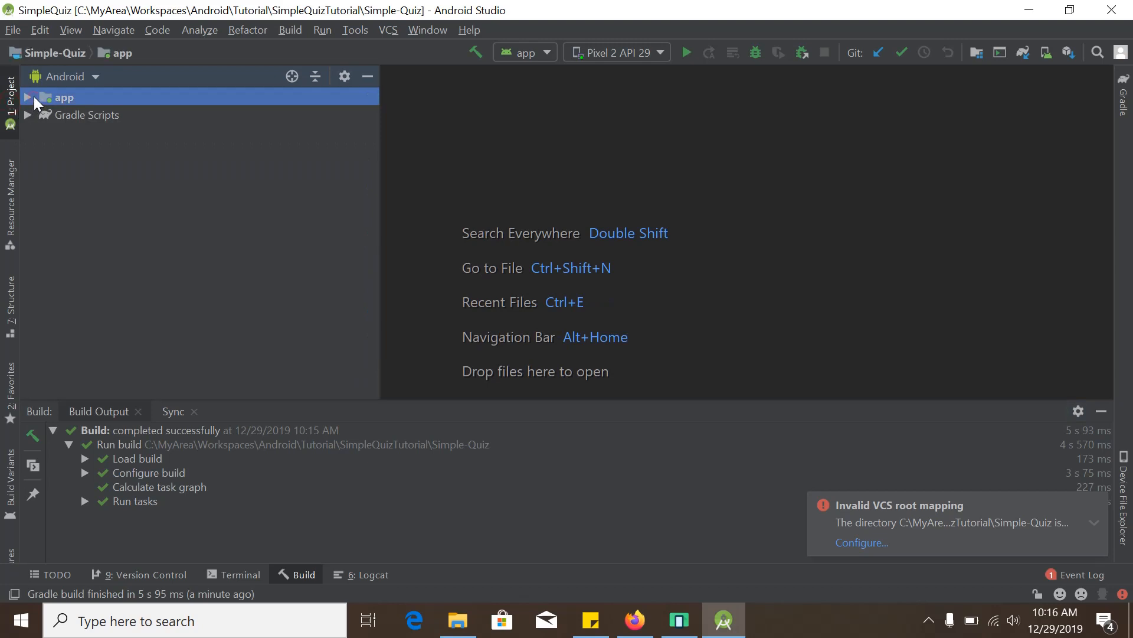
{"action": "left_click", "coordinate": [28, 96]}
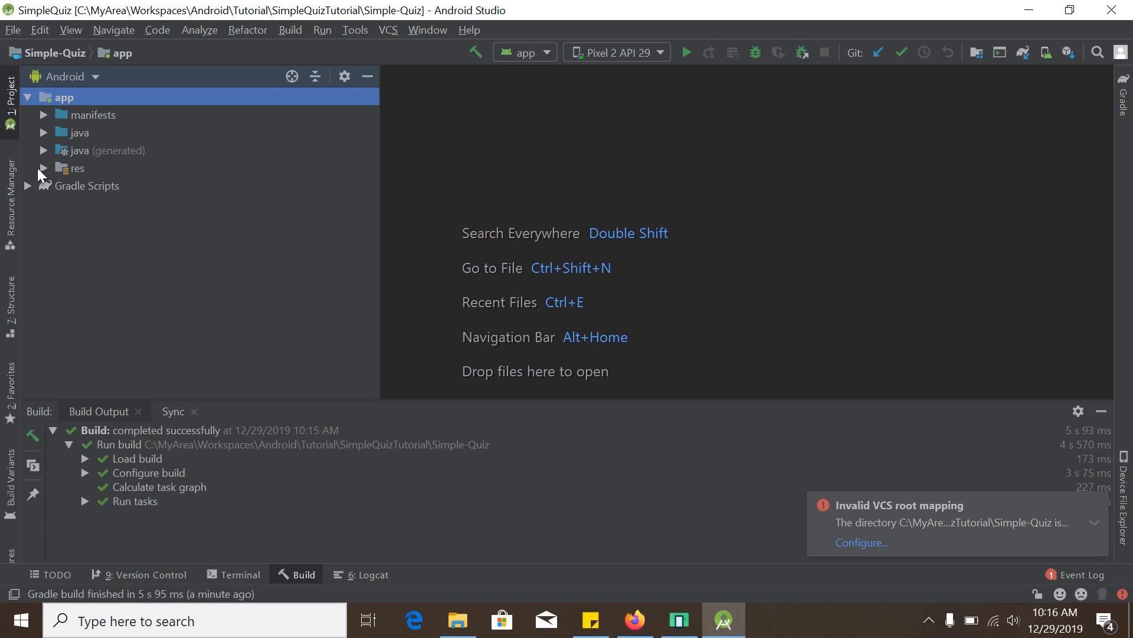
{"action": "left_click", "coordinate": [43, 167]}
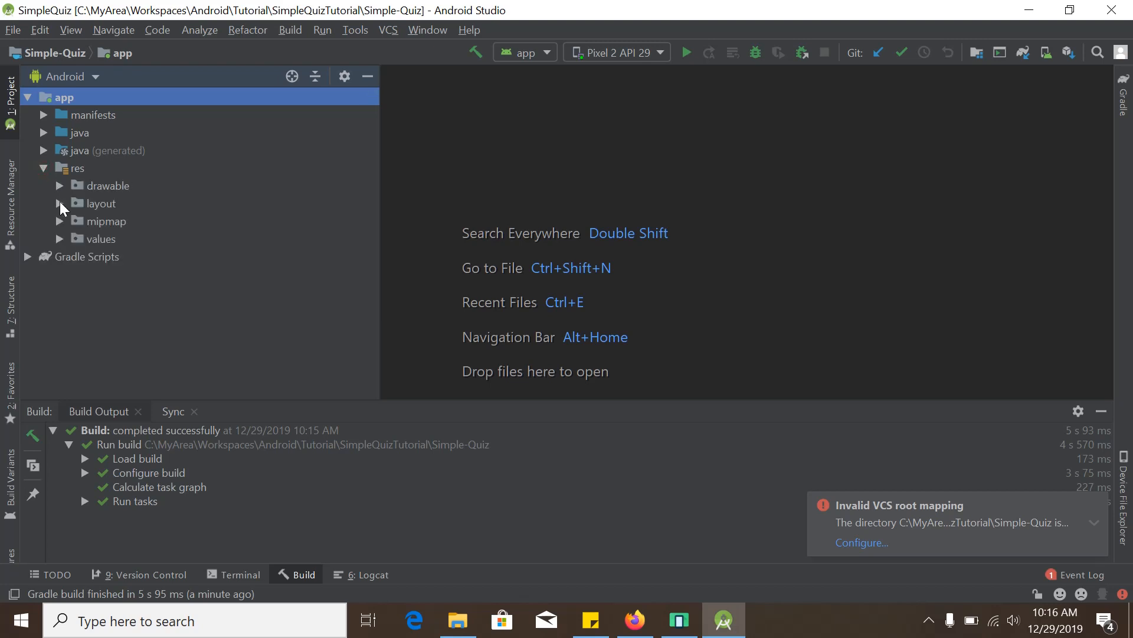
{"action": "left_click", "coordinate": [61, 203]}
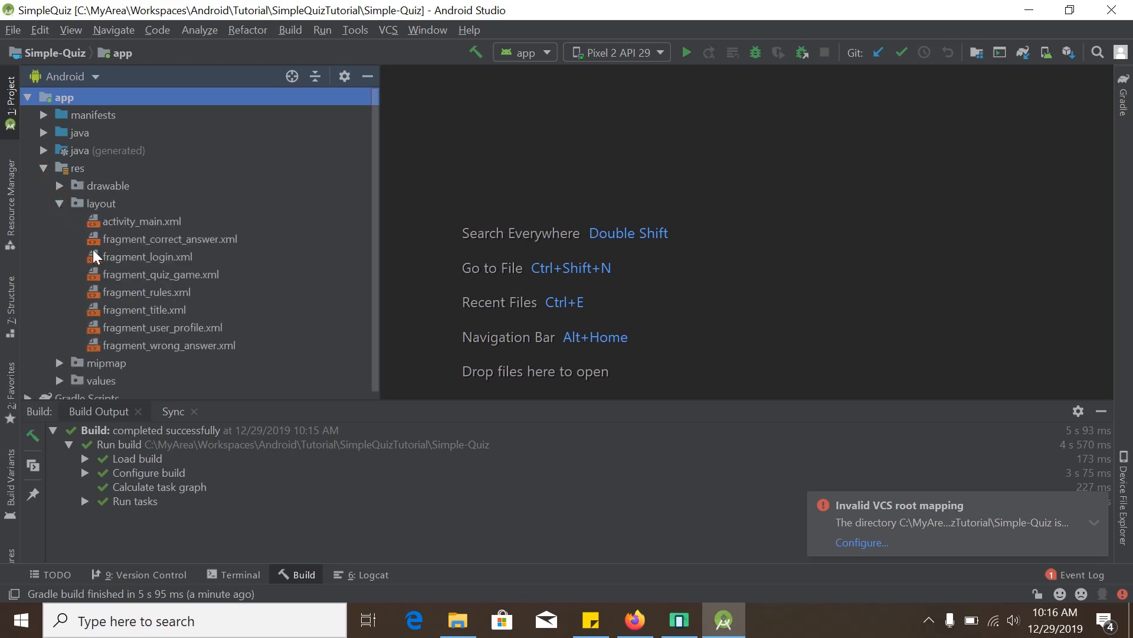
{"action": "mouse_move", "coordinate": [159, 282]}
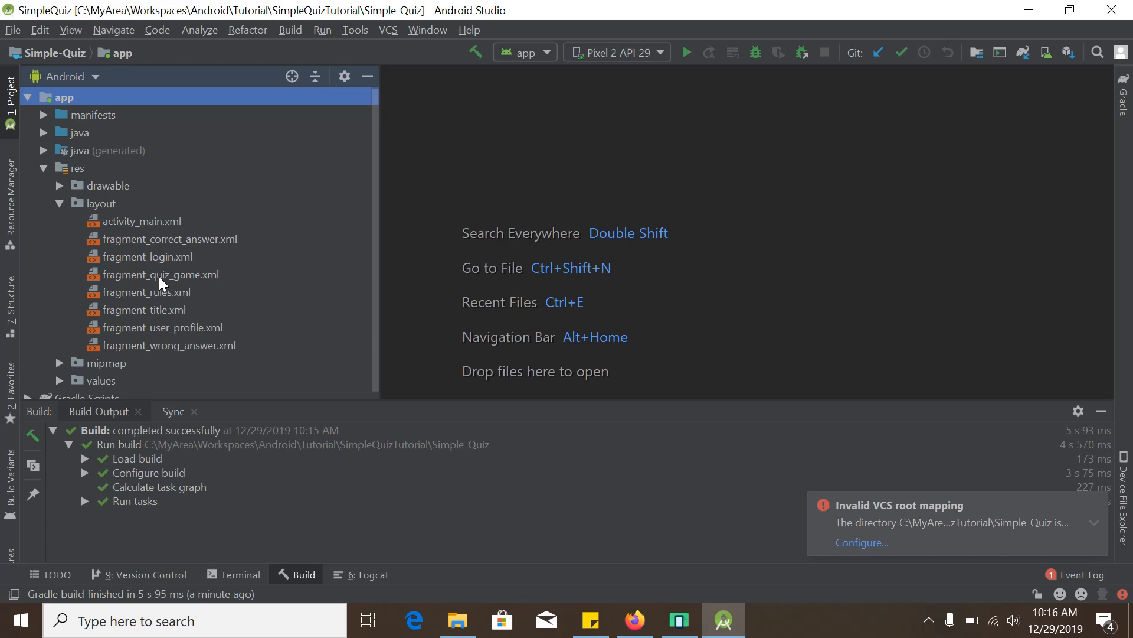
{"action": "mouse_move", "coordinate": [167, 230]}
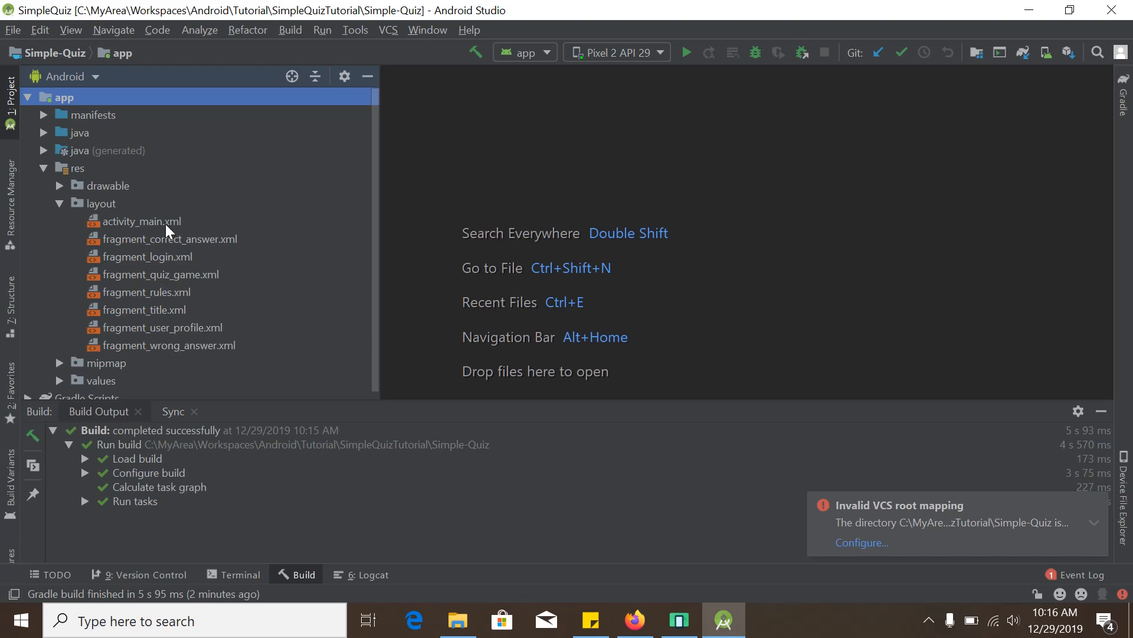
{"action": "left_click", "coordinate": [142, 220]}
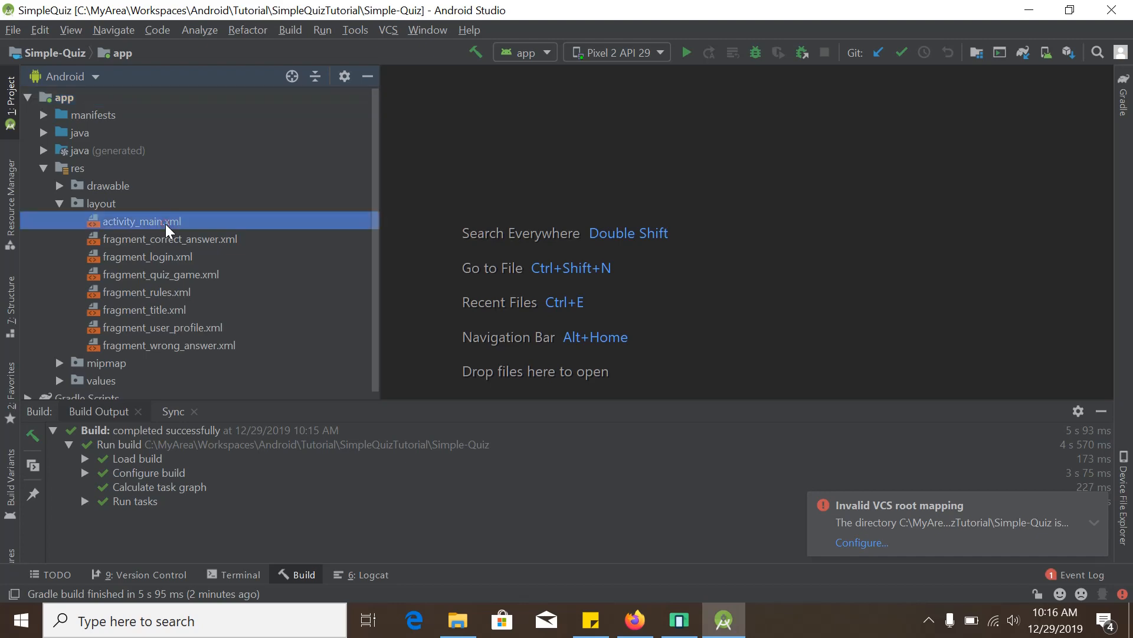
Step: Open activity_main.xml showing its ConstraintLayout with the Hello World TextView
{"action": "double_click", "coordinate": [140, 221]}
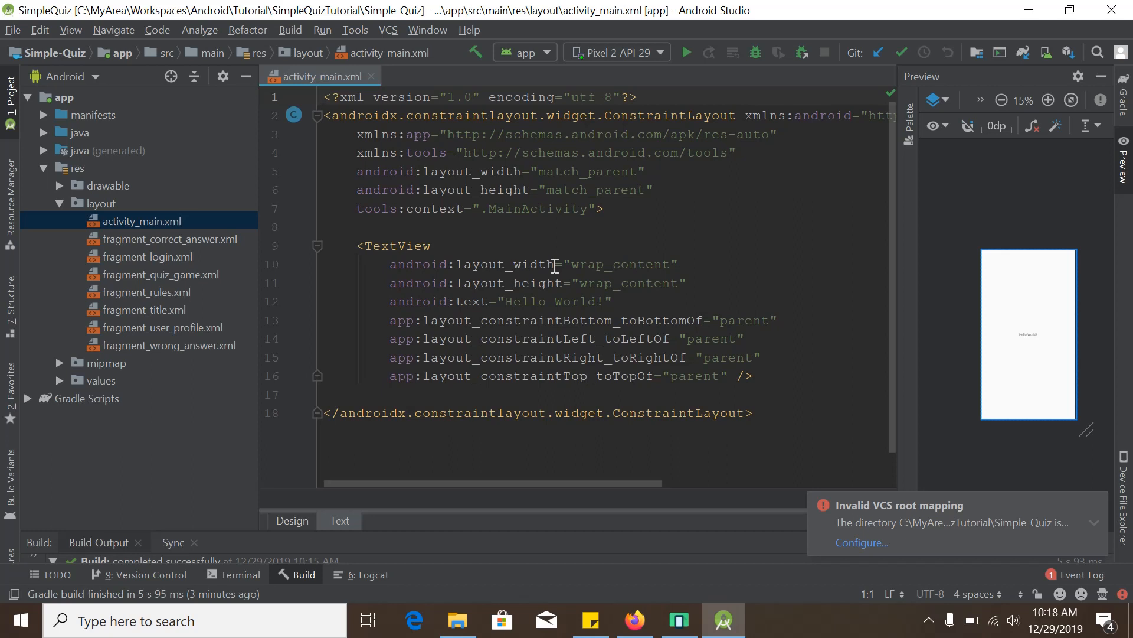
{"action": "mouse_move", "coordinate": [516, 290]}
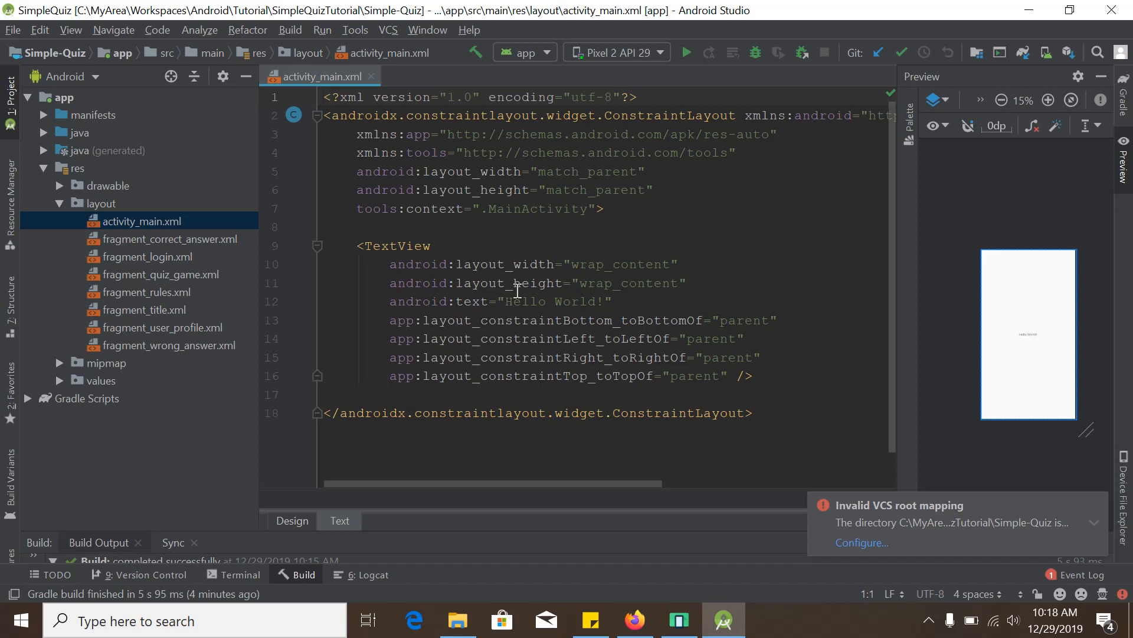
{"action": "mouse_move", "coordinate": [178, 314]}
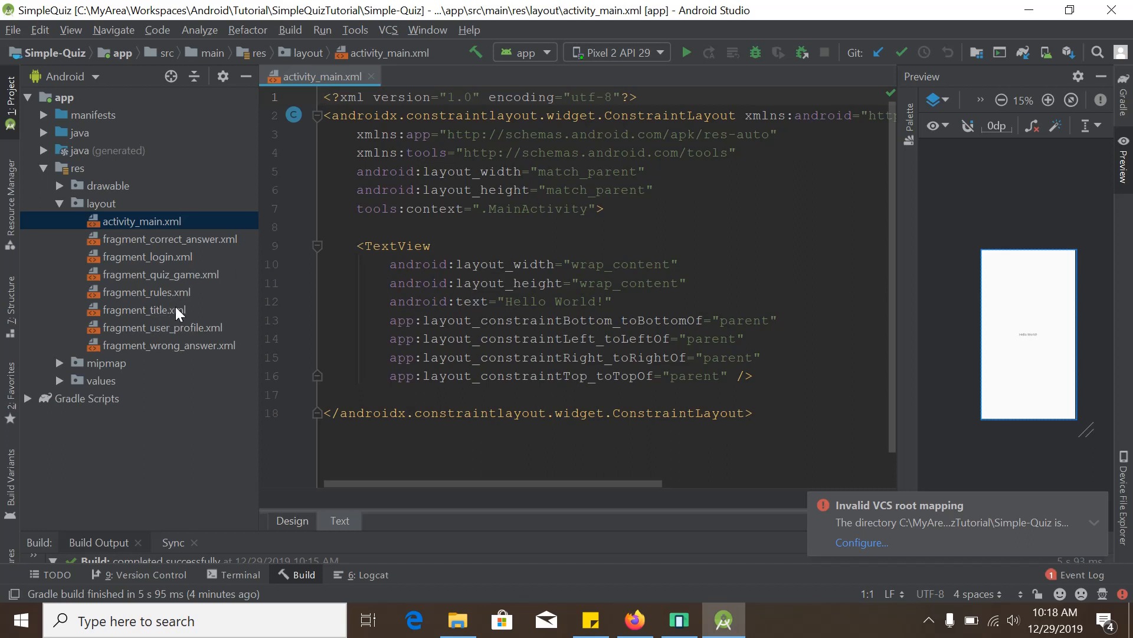
Step: Open fragment_title.xml and enlarge the QUIZ title screen preview twice
{"action": "double_click", "coordinate": [143, 309]}
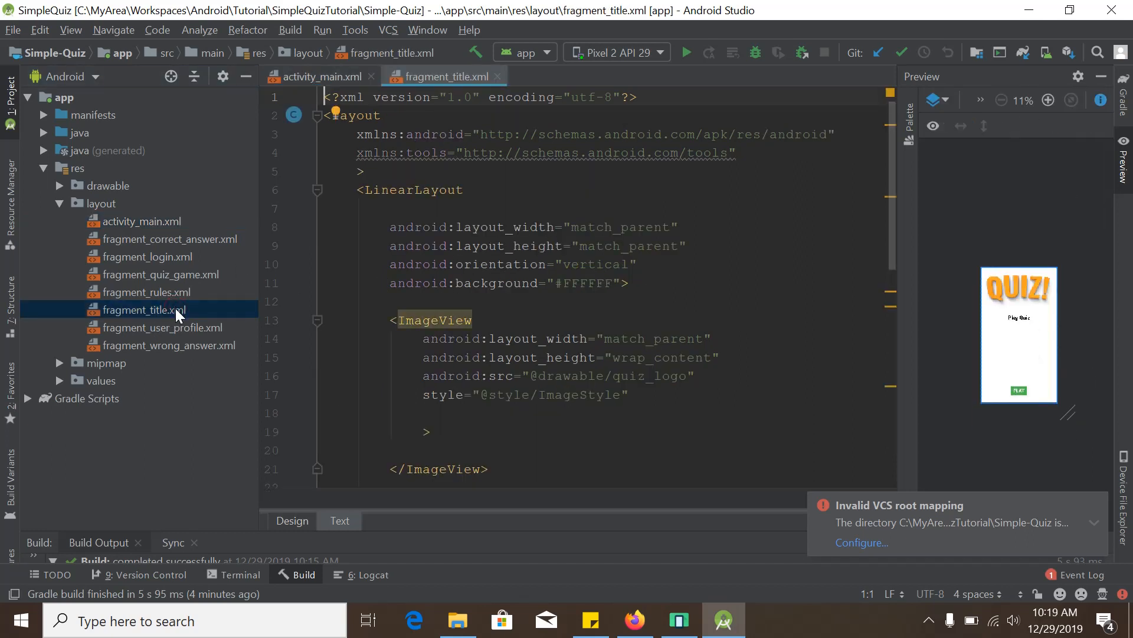
{"action": "left_click", "coordinate": [1047, 99]}
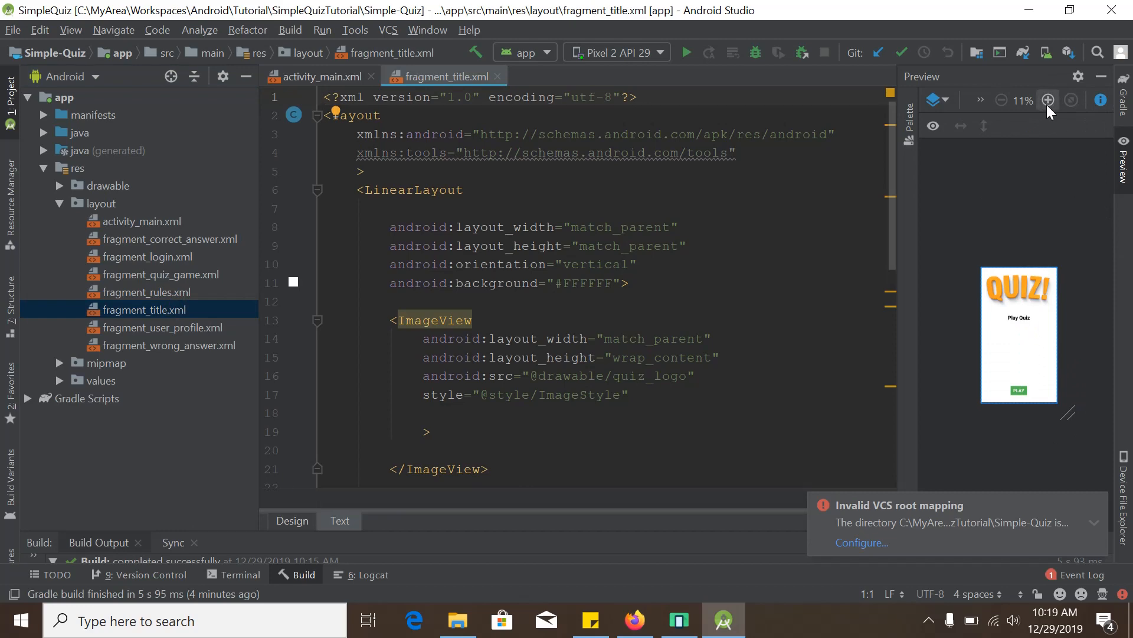
{"action": "left_click", "coordinate": [1048, 99]}
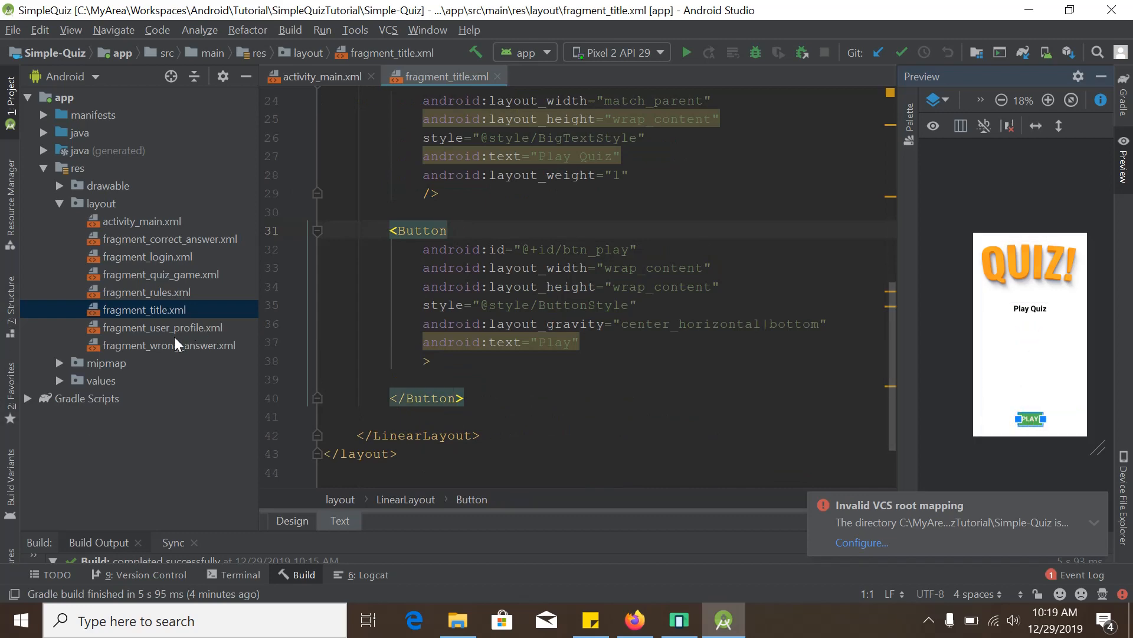
{"action": "mouse_move", "coordinate": [182, 312]}
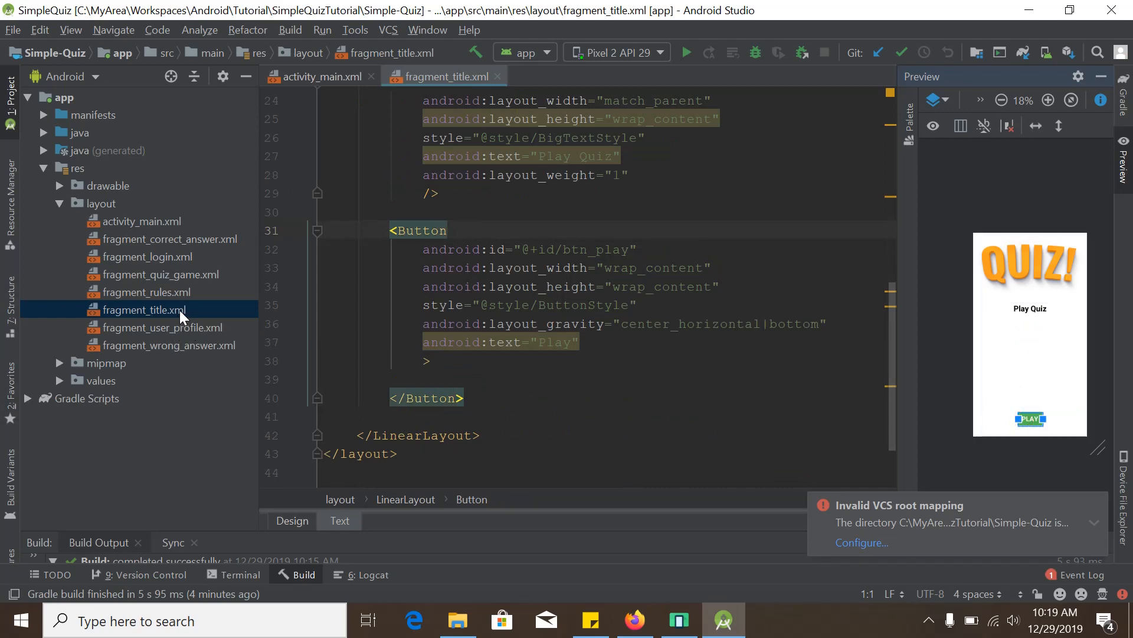
{"action": "double_click", "coordinate": [159, 274]}
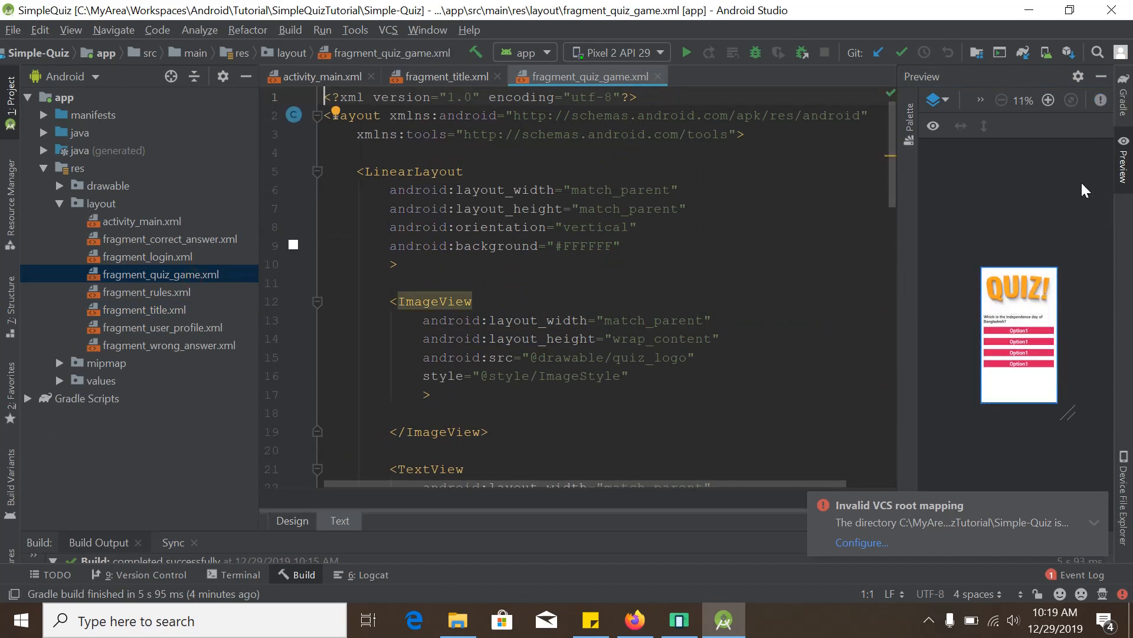
{"action": "left_click", "coordinate": [1048, 99]}
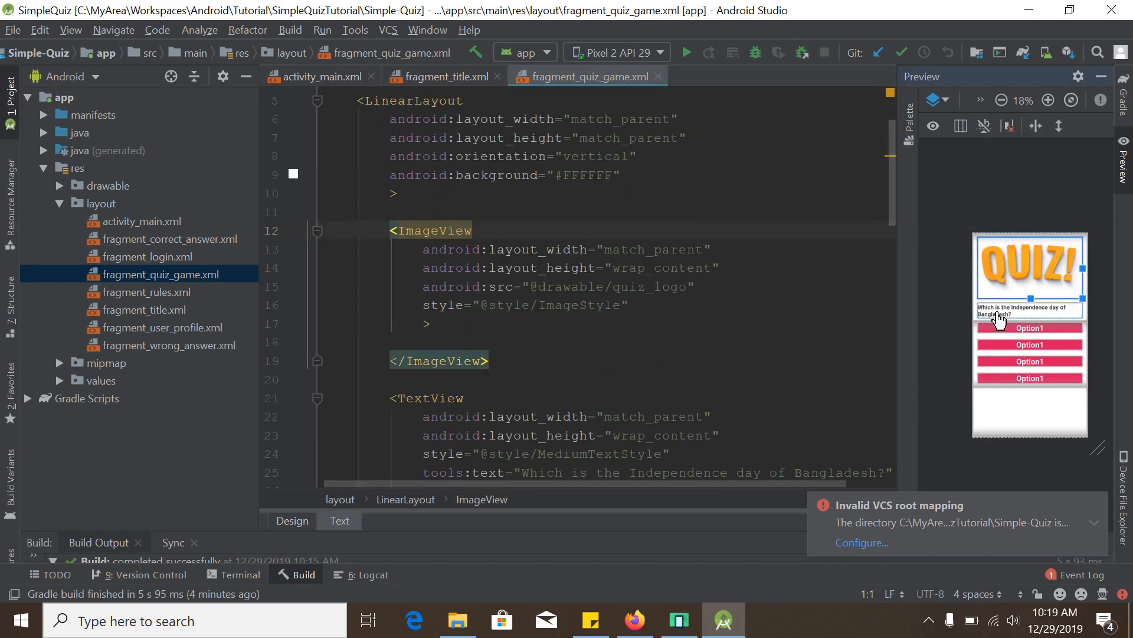
{"action": "scroll", "scroll_direction": "down", "scroll_amount": 3}
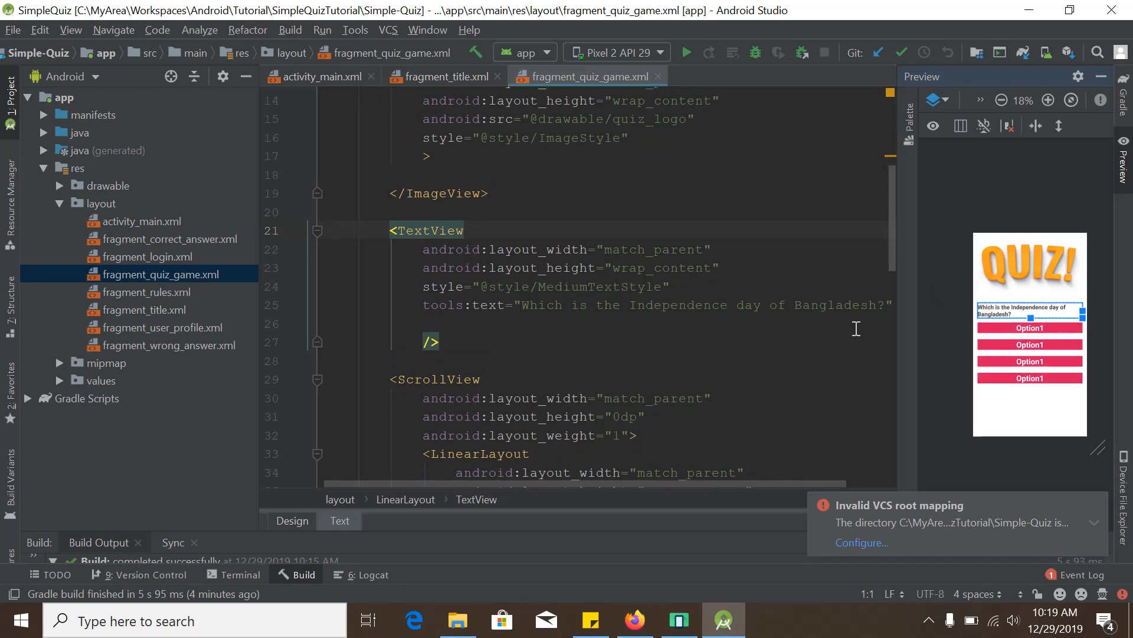
{"action": "scroll", "scroll_direction": "down", "scroll_amount": 3}
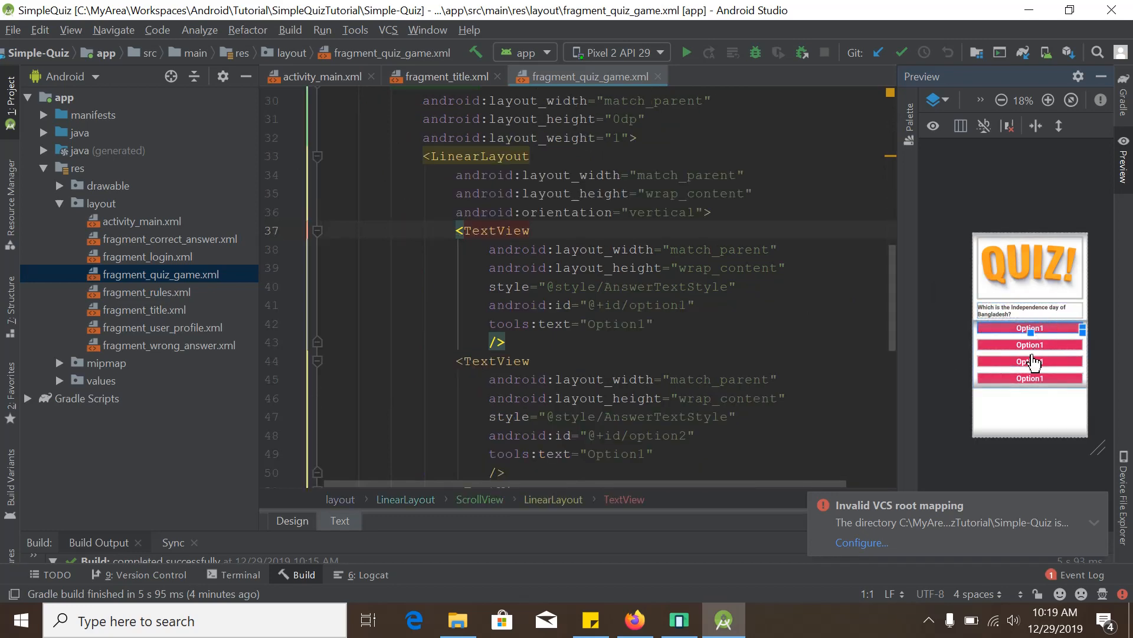
{"action": "scroll", "scroll_direction": "down", "scroll_amount": 3}
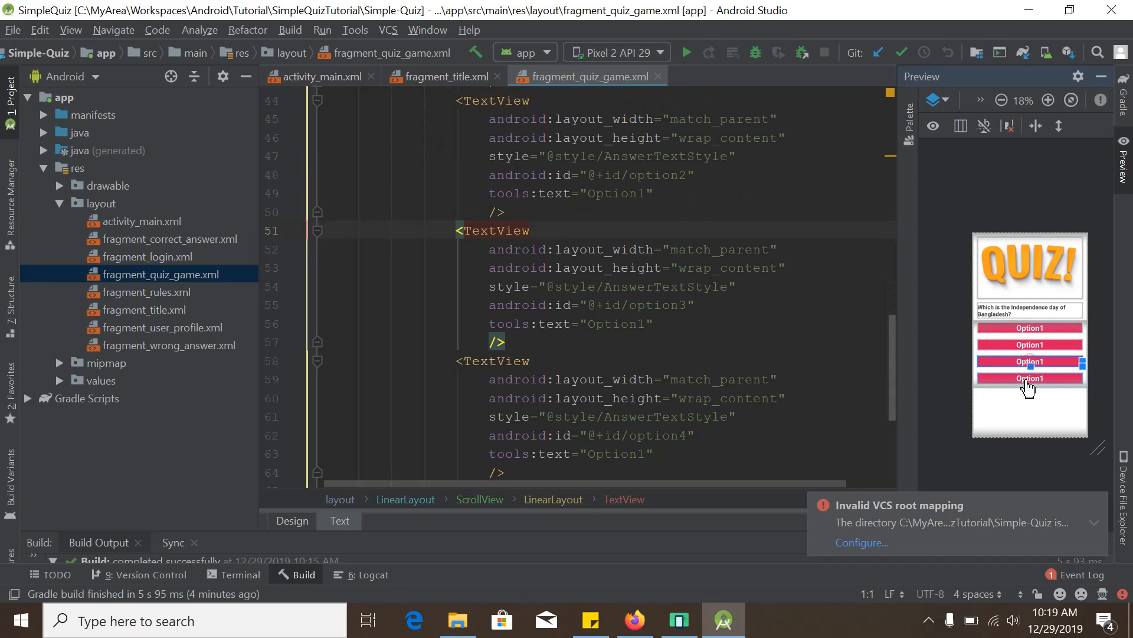
{"action": "scroll", "scroll_direction": "down", "scroll_amount": 3}
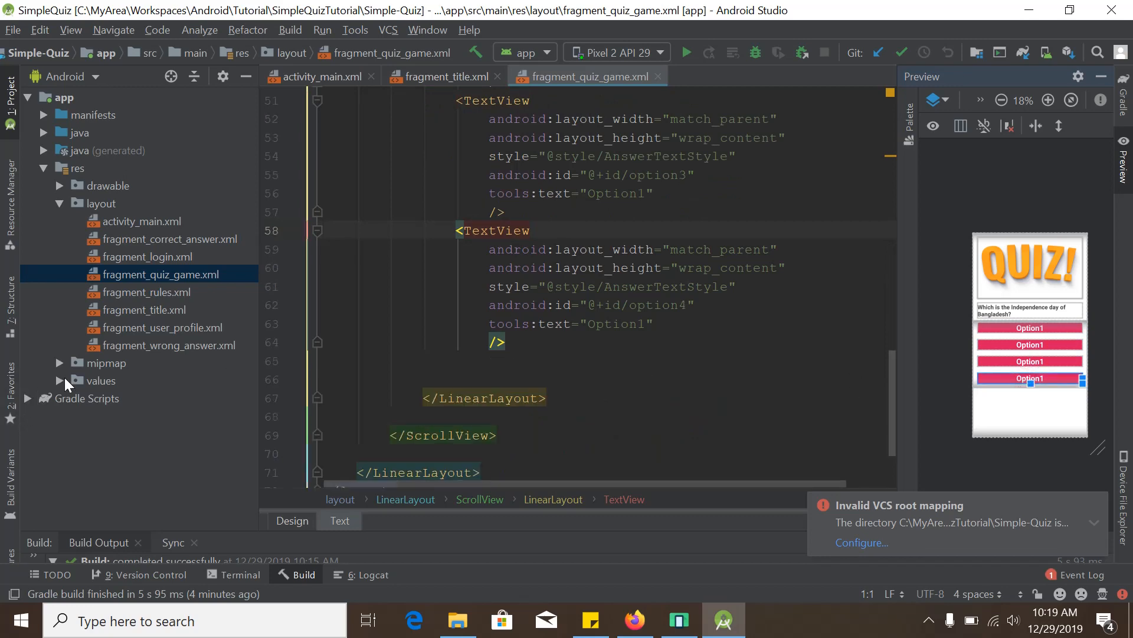
{"action": "mouse_move", "coordinate": [191, 249]}
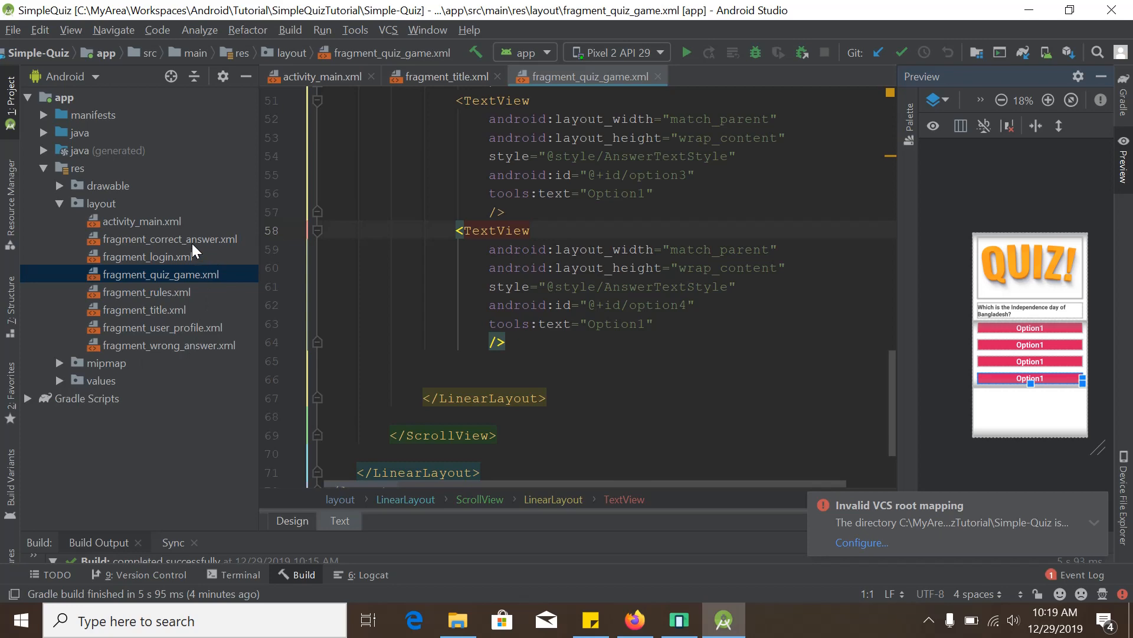
Step: Open fragment_correct_answer.xml and enlarge its trophy, score and share preview
{"action": "double_click", "coordinate": [170, 238]}
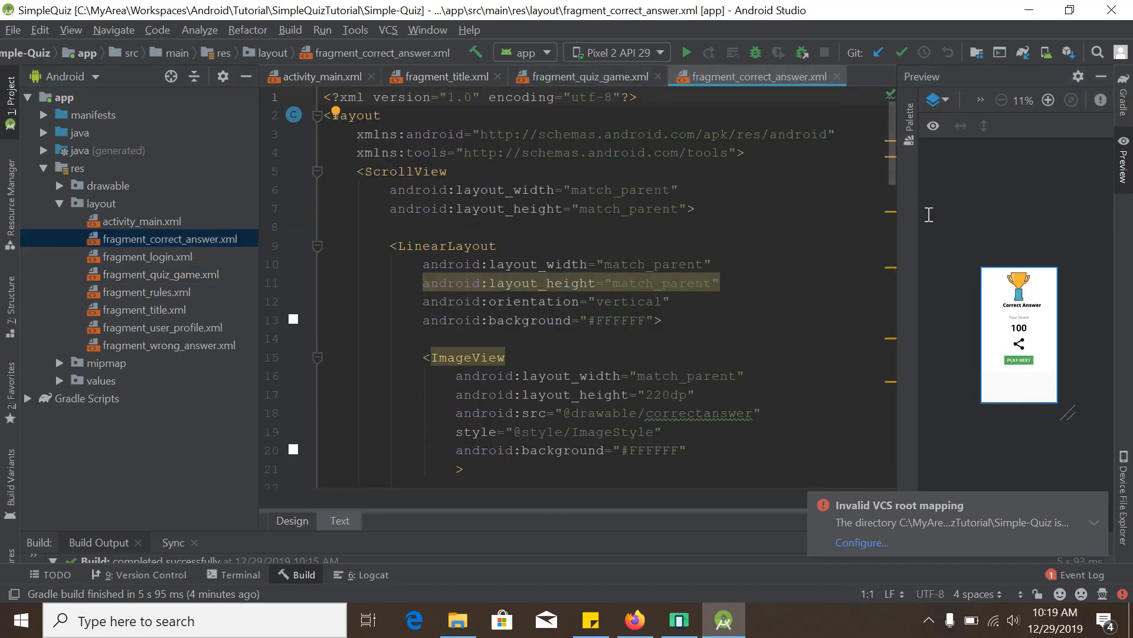
{"action": "left_click", "coordinate": [1048, 99]}
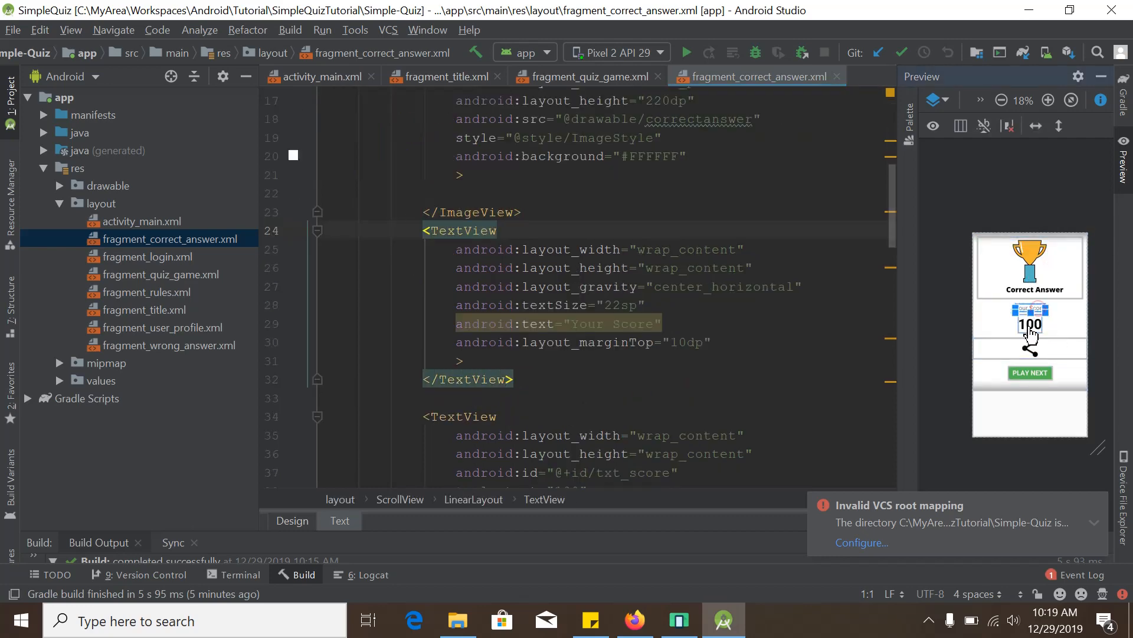
{"action": "scroll", "scroll_direction": "down", "scroll_amount": 3}
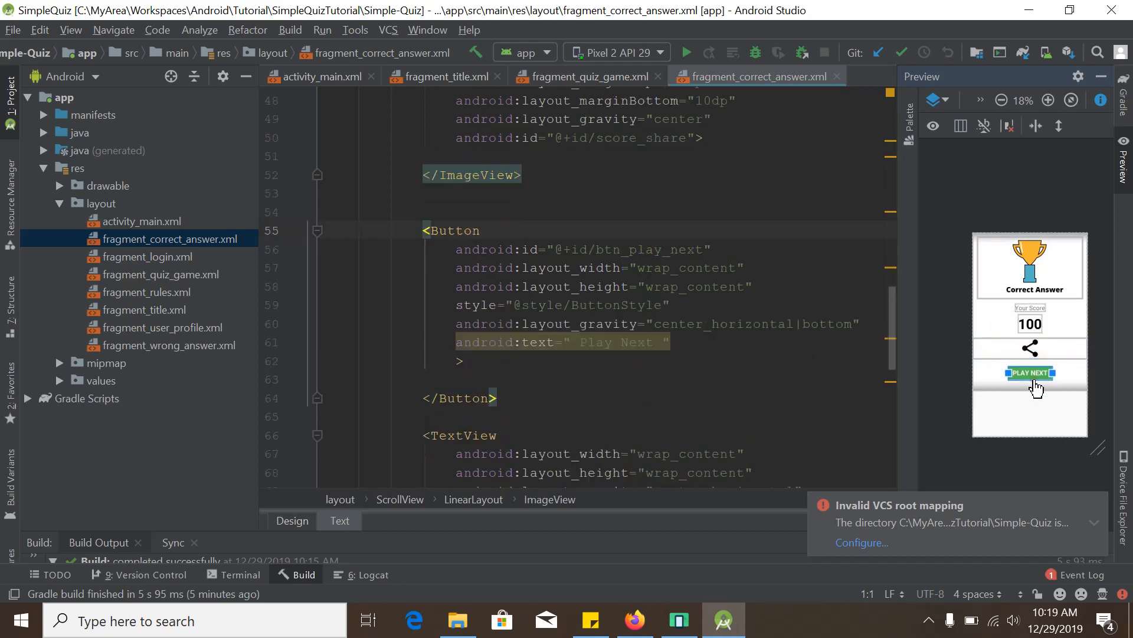
Step: Jump to the Play Next button's XML and inspect the wrong-answer texts' gone visibility
{"action": "left_click", "coordinate": [1030, 348]}
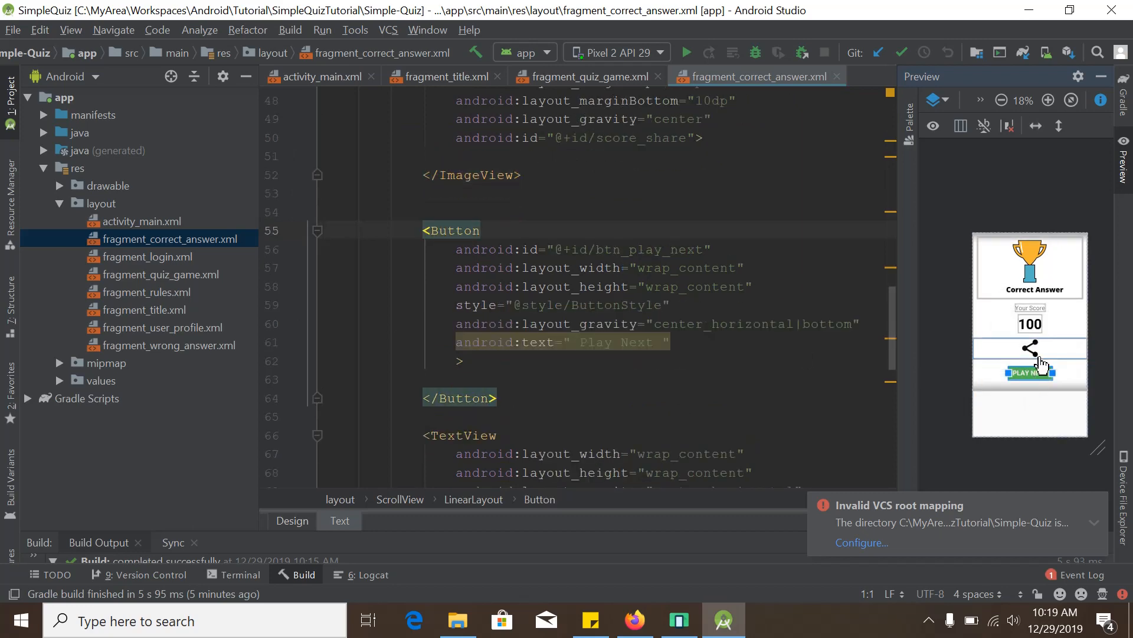
{"action": "mouse_move", "coordinate": [1029, 372]}
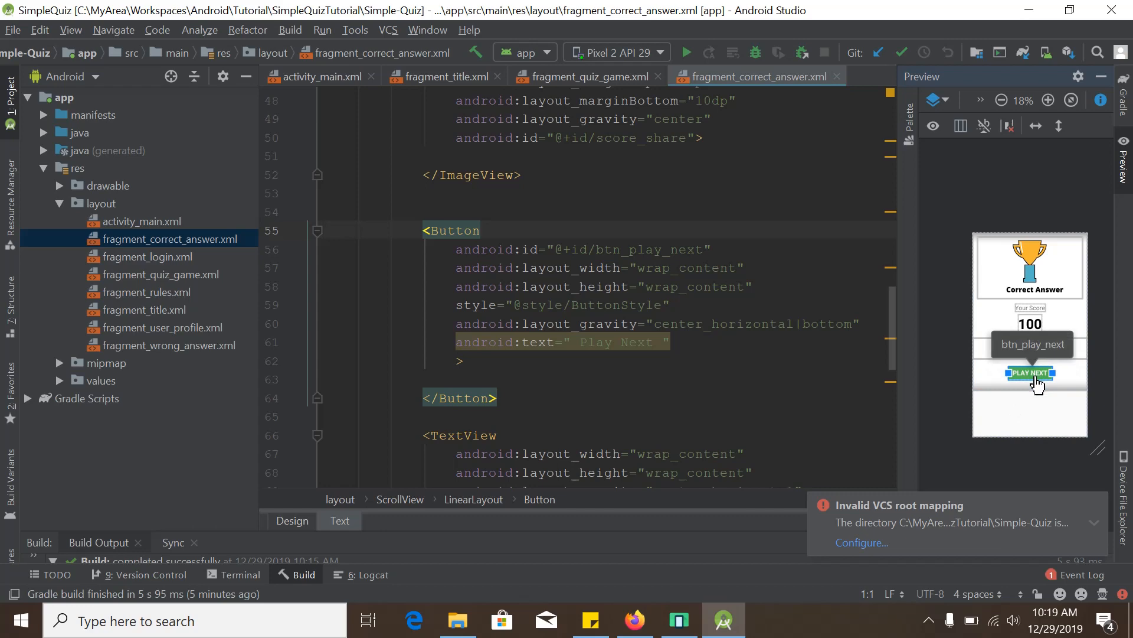
{"action": "scroll", "scroll_direction": "down", "scroll_amount": 3}
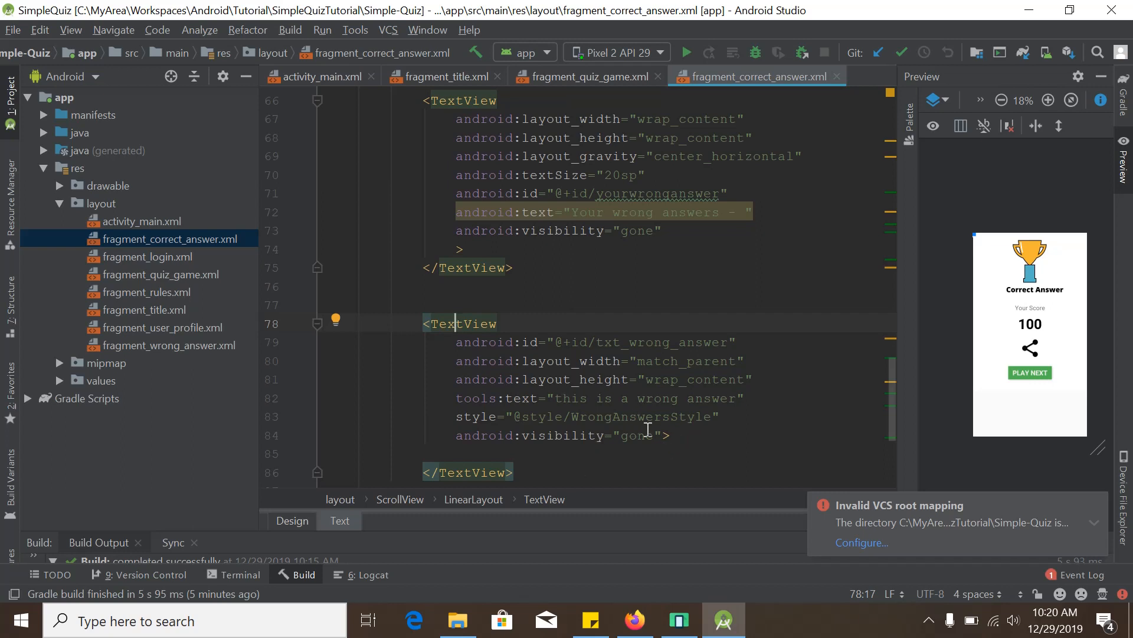
{"action": "double_click", "coordinate": [637, 435]}
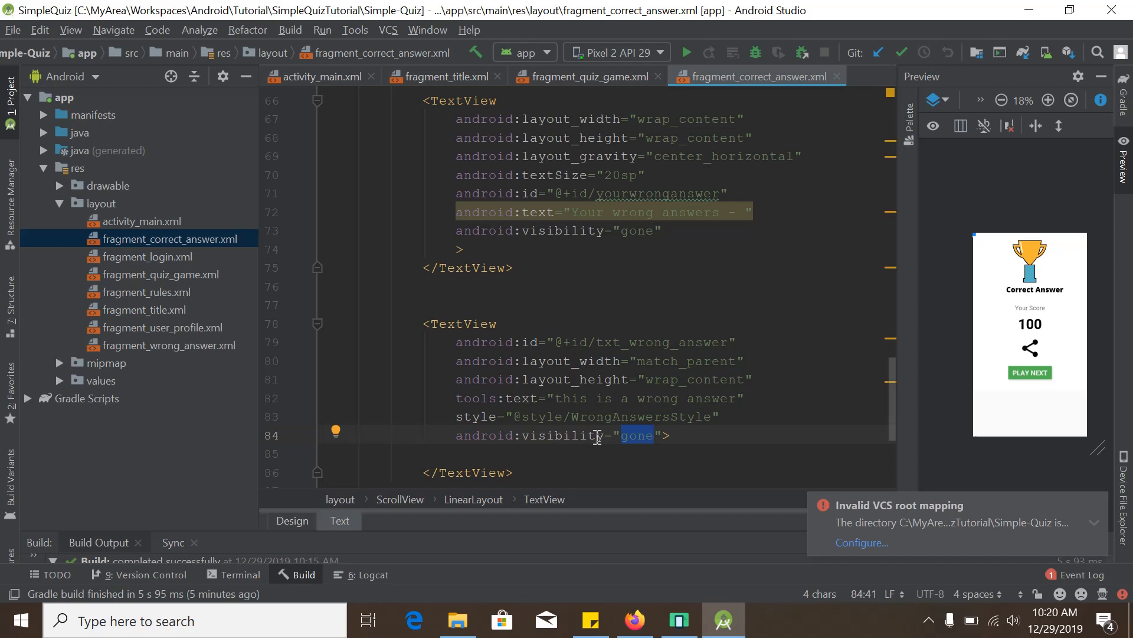
{"action": "mouse_move", "coordinate": [166, 381]}
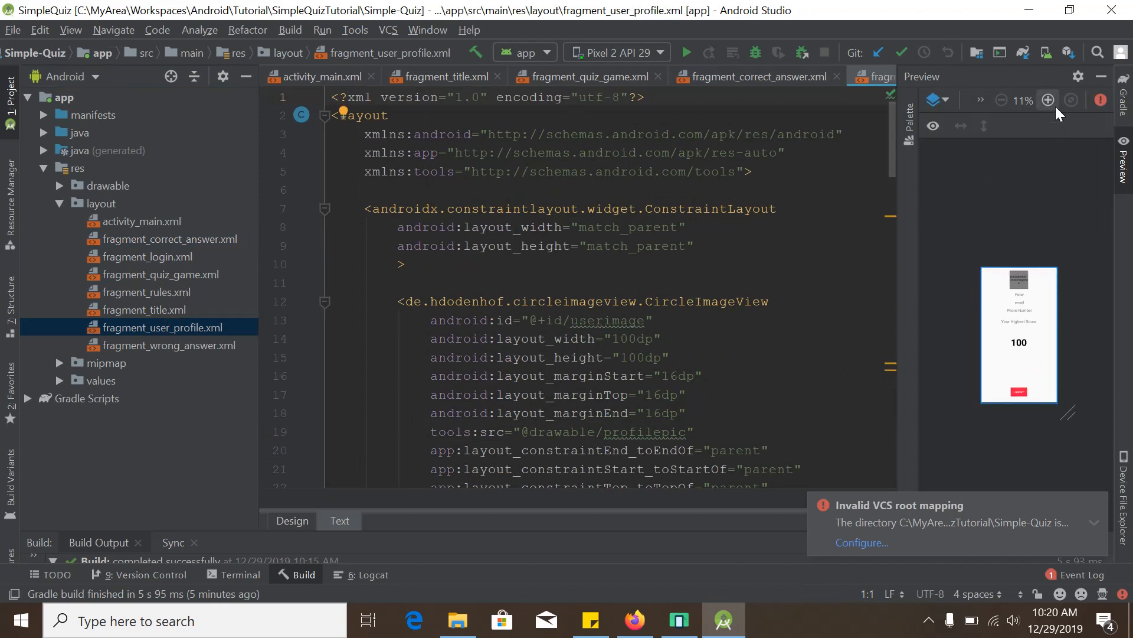
Step: Enlarge the user profile preview twice and jump to the profile picture's definition
{"action": "left_click", "coordinate": [1047, 100]}
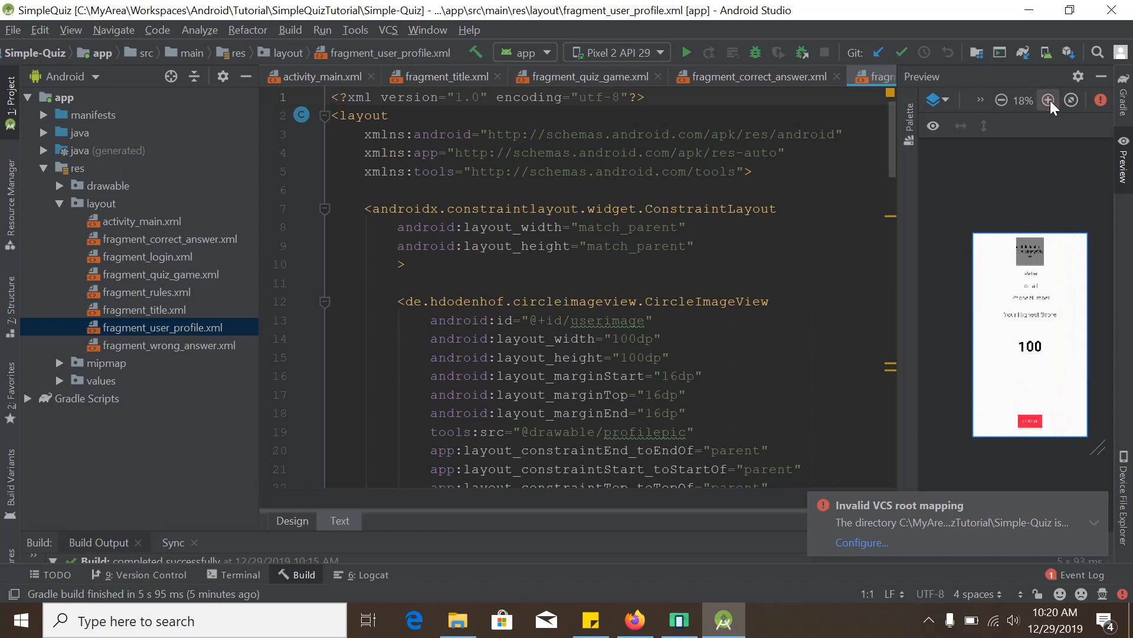
{"action": "left_click", "coordinate": [1047, 99]}
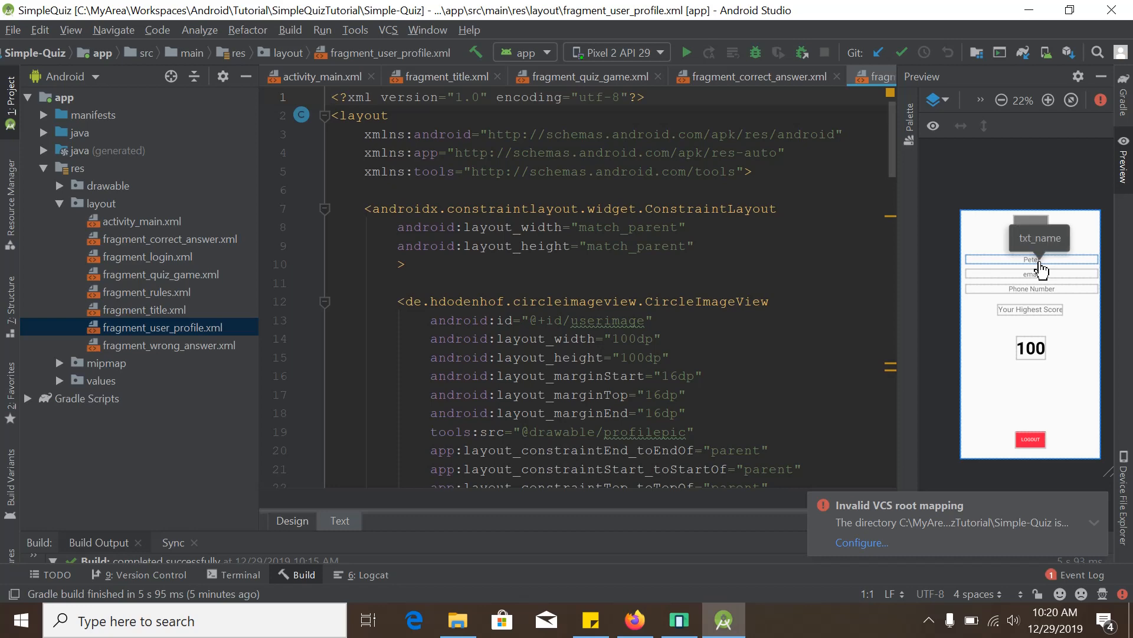
{"action": "left_click", "coordinate": [1030, 259]}
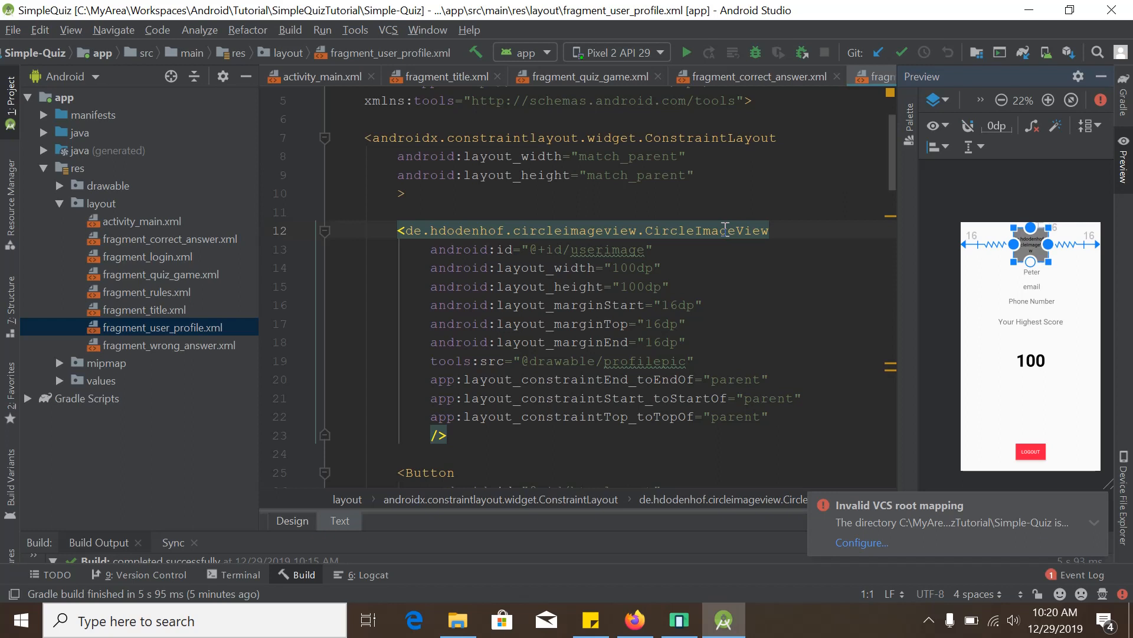
{"action": "mouse_move", "coordinate": [342, 293]}
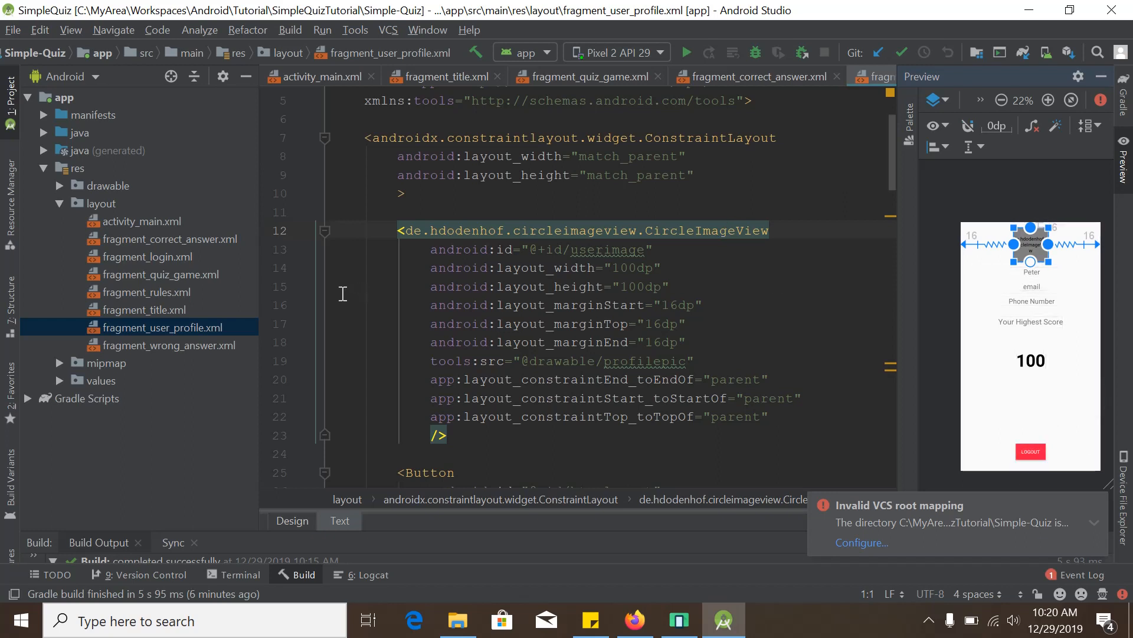
{"action": "mouse_move", "coordinate": [160, 276]}
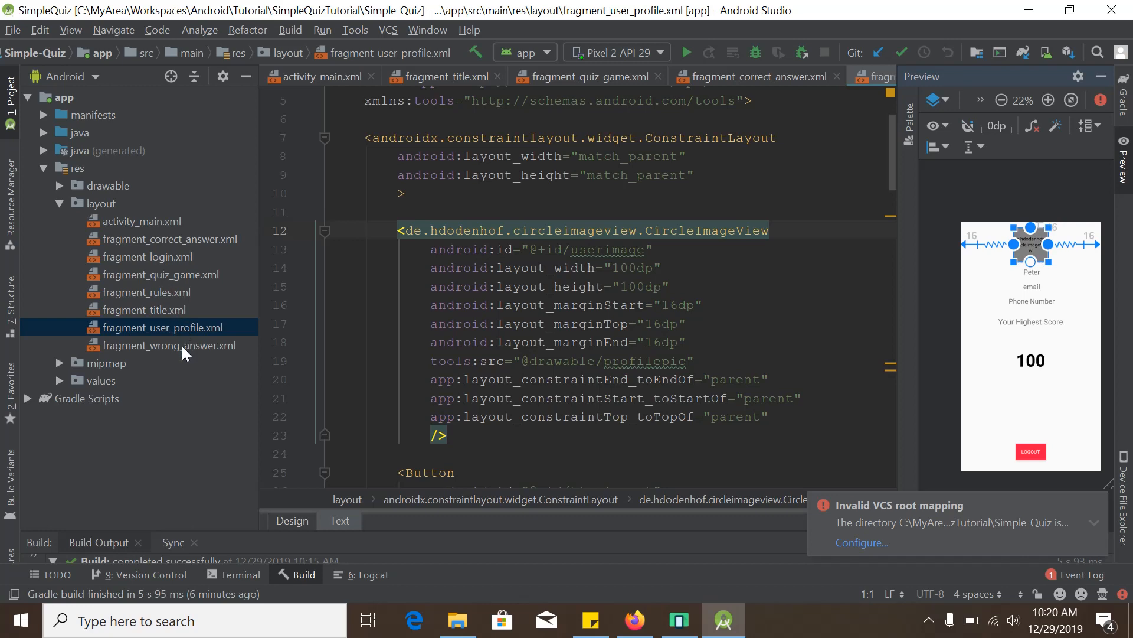
{"action": "mouse_move", "coordinate": [154, 353]}
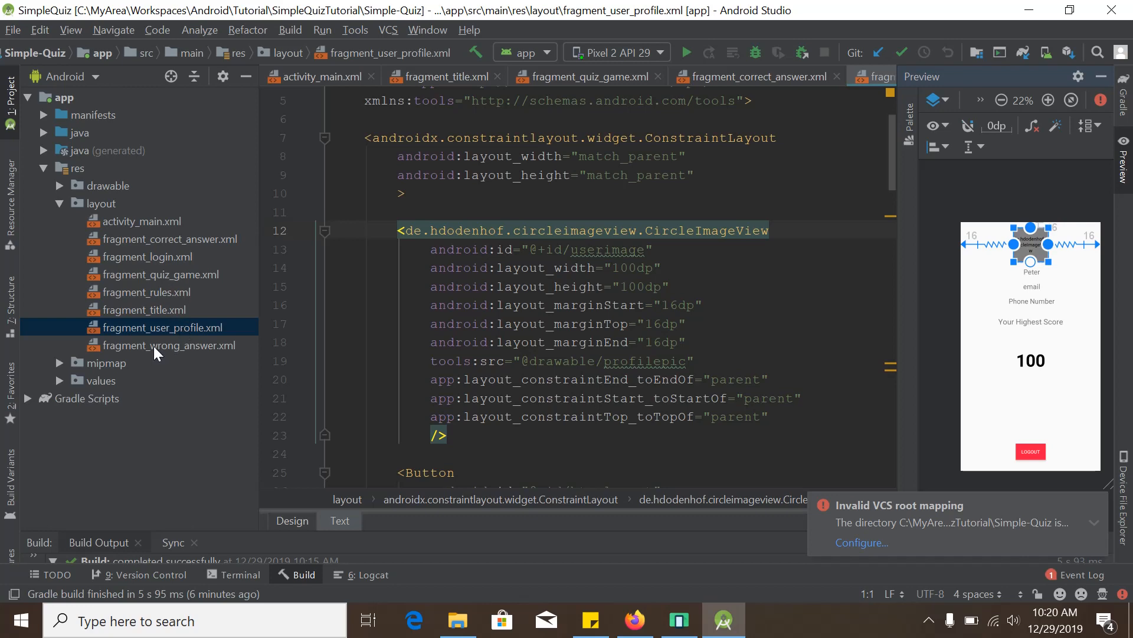
Step: Expand res > values and scroll styles.xml down to the BigTextStyle and ButtonStyle definitions
{"action": "left_click", "coordinate": [107, 185]}
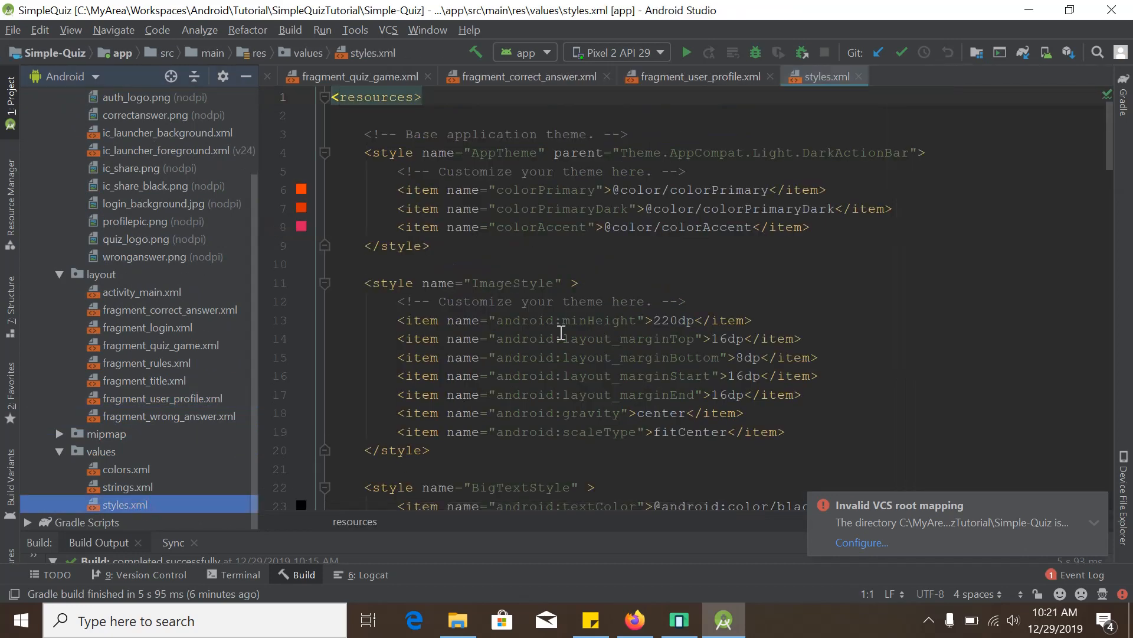
{"action": "scroll", "scroll_direction": "down", "scroll_amount": 3}
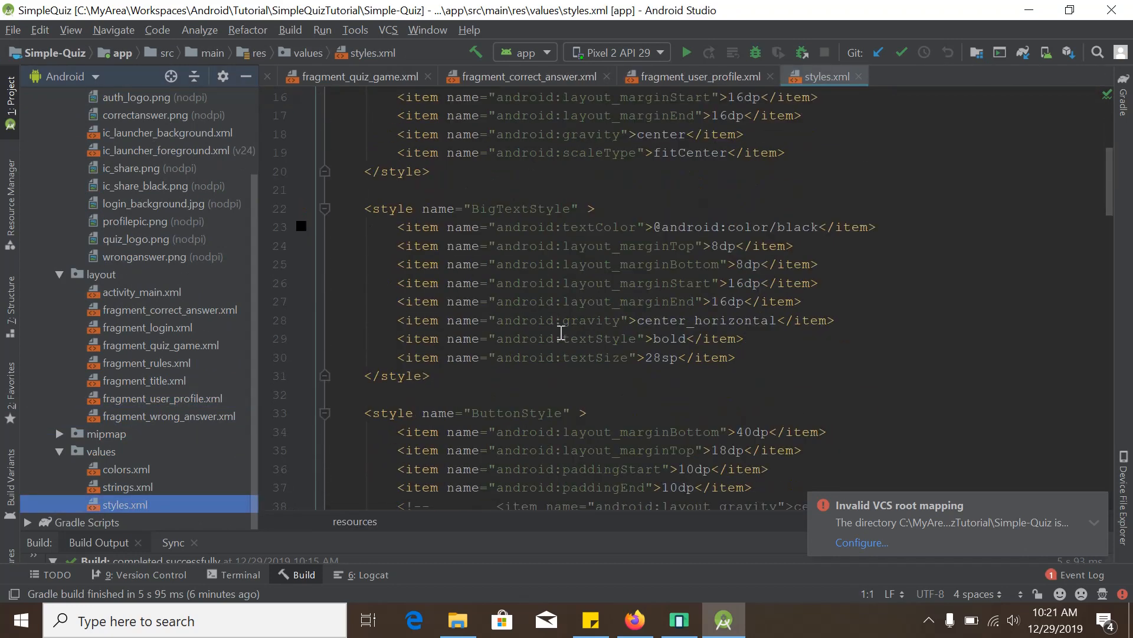